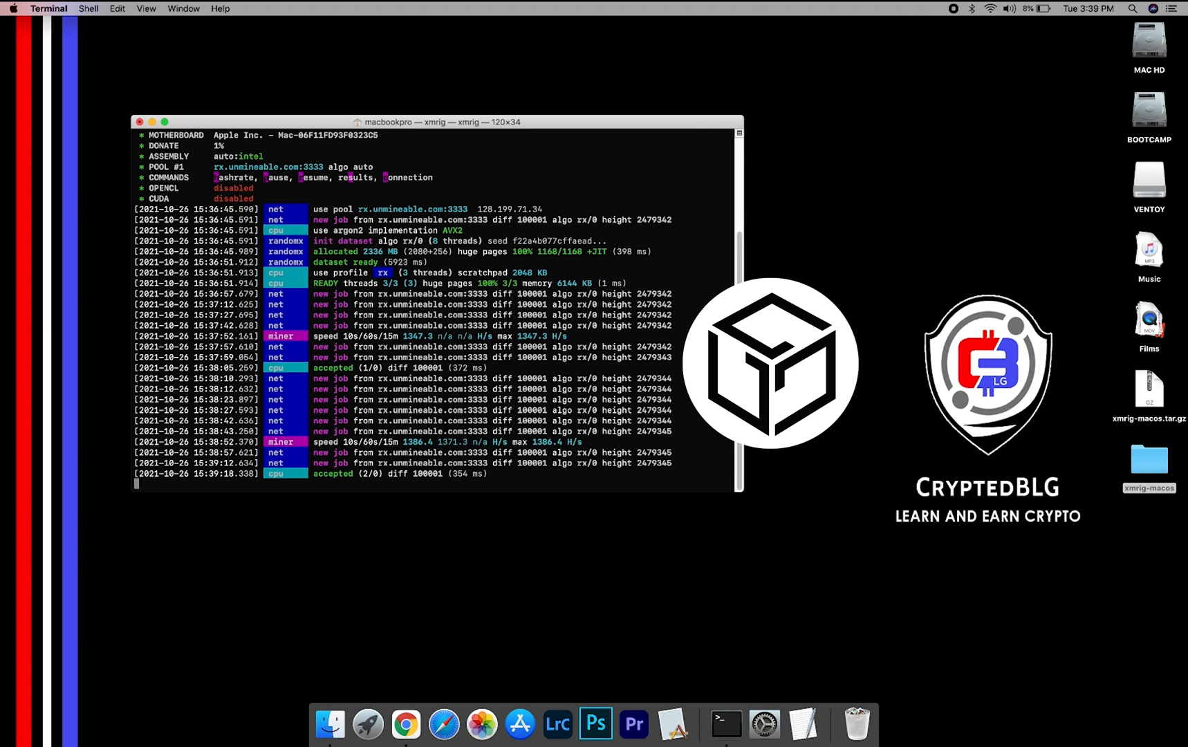
- View this Mac's hardware and macOS version from About This Mac
{"action": "scroll", "scroll_direction": "down", "scroll_amount": 3}
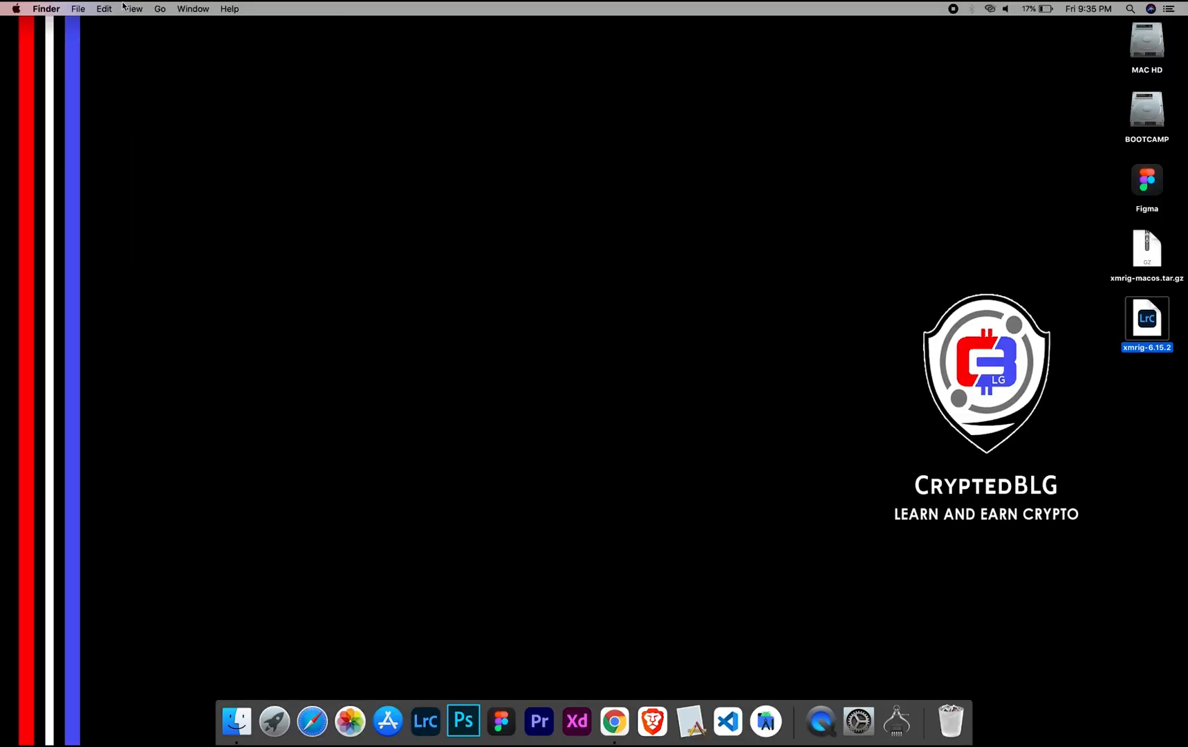
{"action": "left_click", "coordinate": [16, 8]}
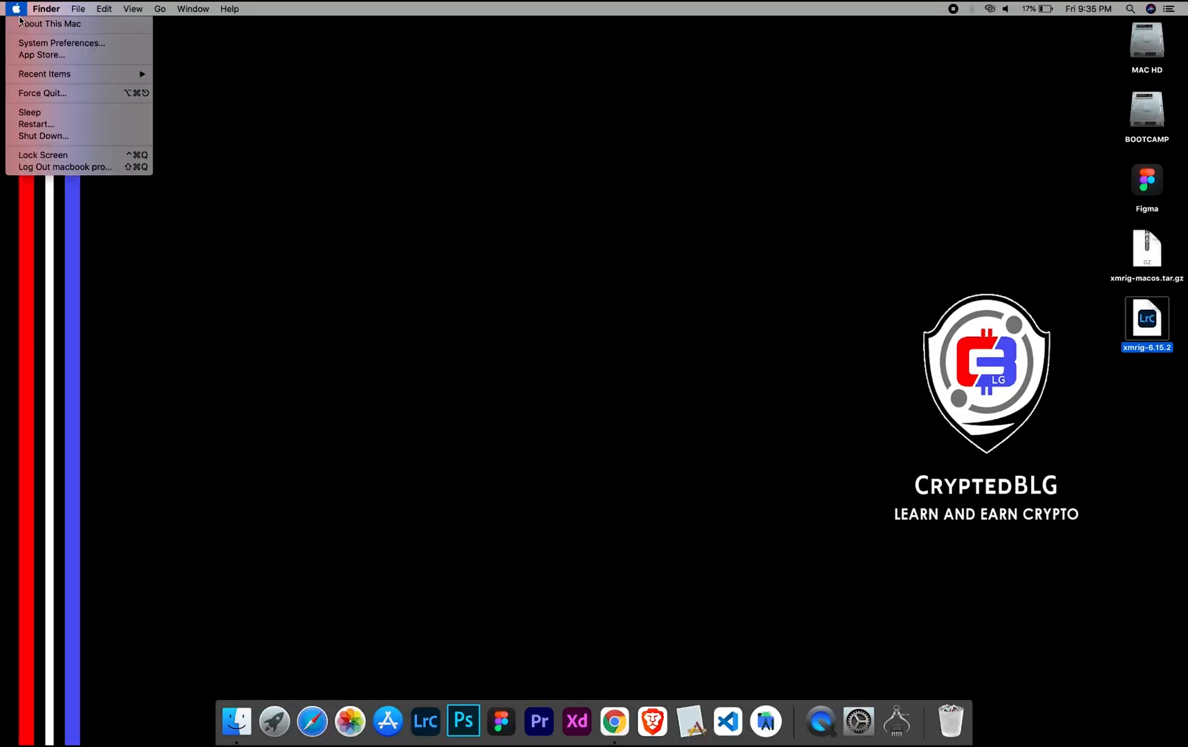
{"action": "left_click", "coordinate": [48, 24]}
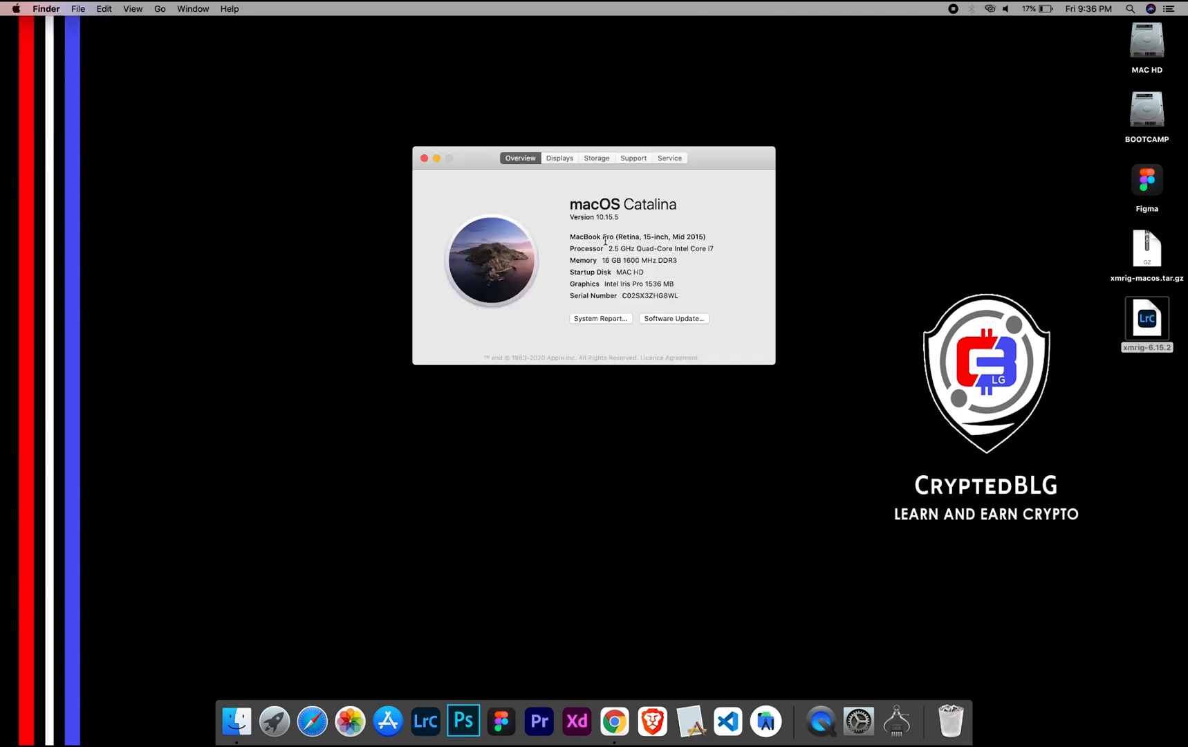
{"action": "mouse_move", "coordinate": [606, 284]}
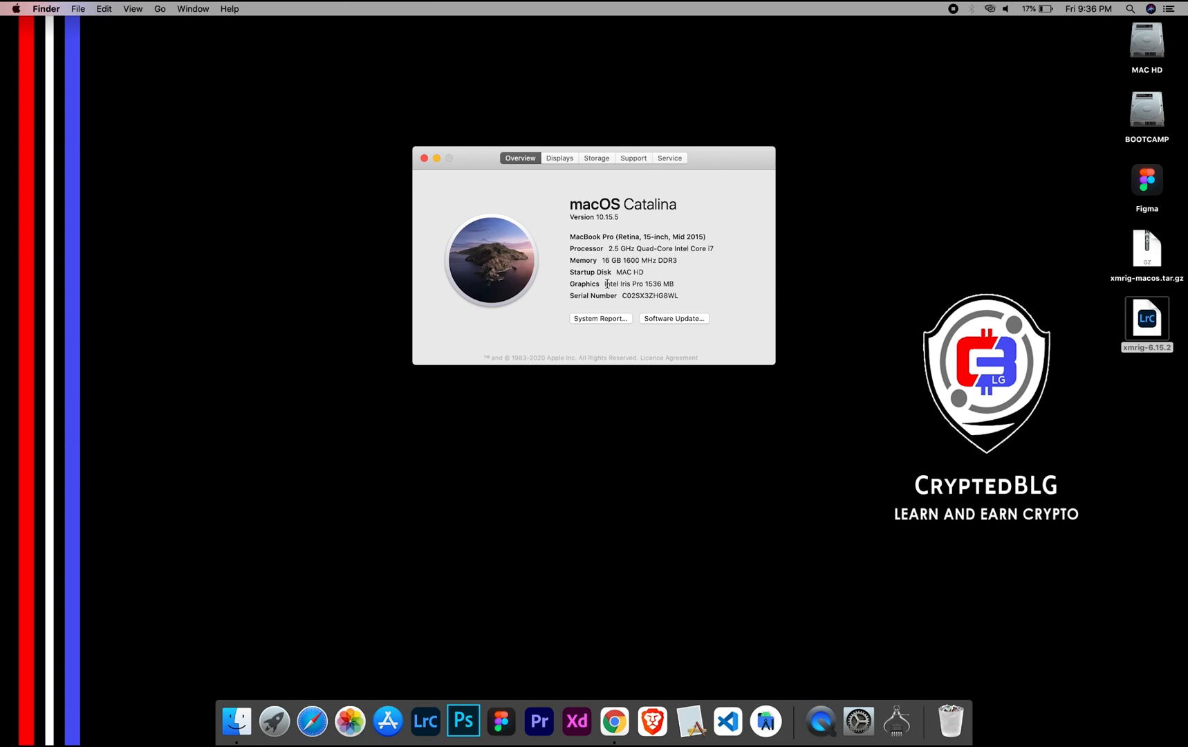
{"action": "mouse_move", "coordinate": [673, 282]}
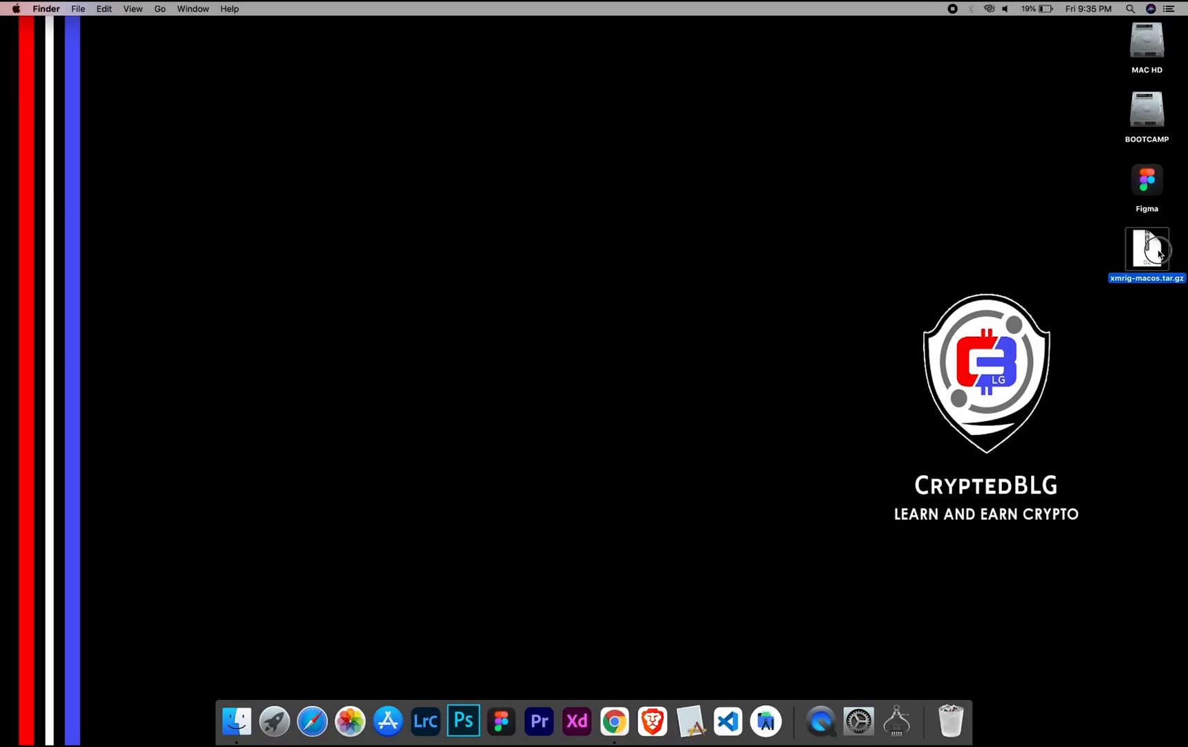
- Extract xmrig-macos.tar.gz and open the miner's config.json in TextEdit
{"action": "double_click", "coordinate": [1147, 248]}
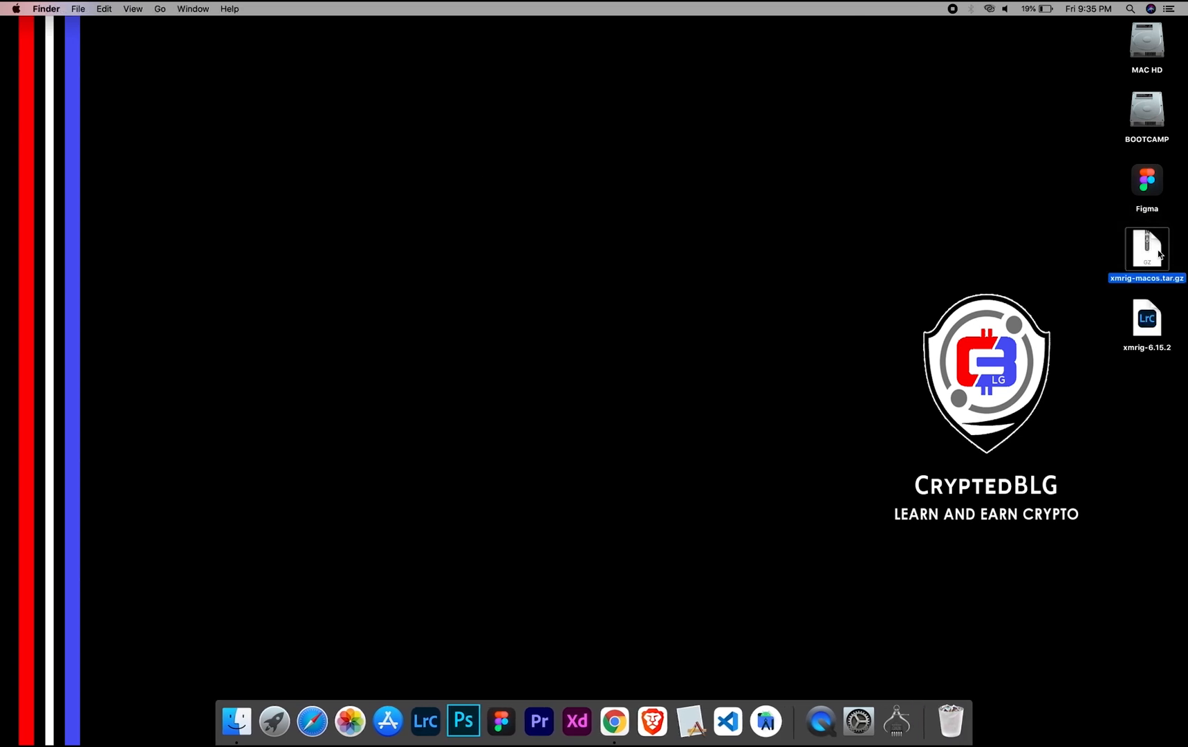
{"action": "left_click", "coordinate": [1146, 318]}
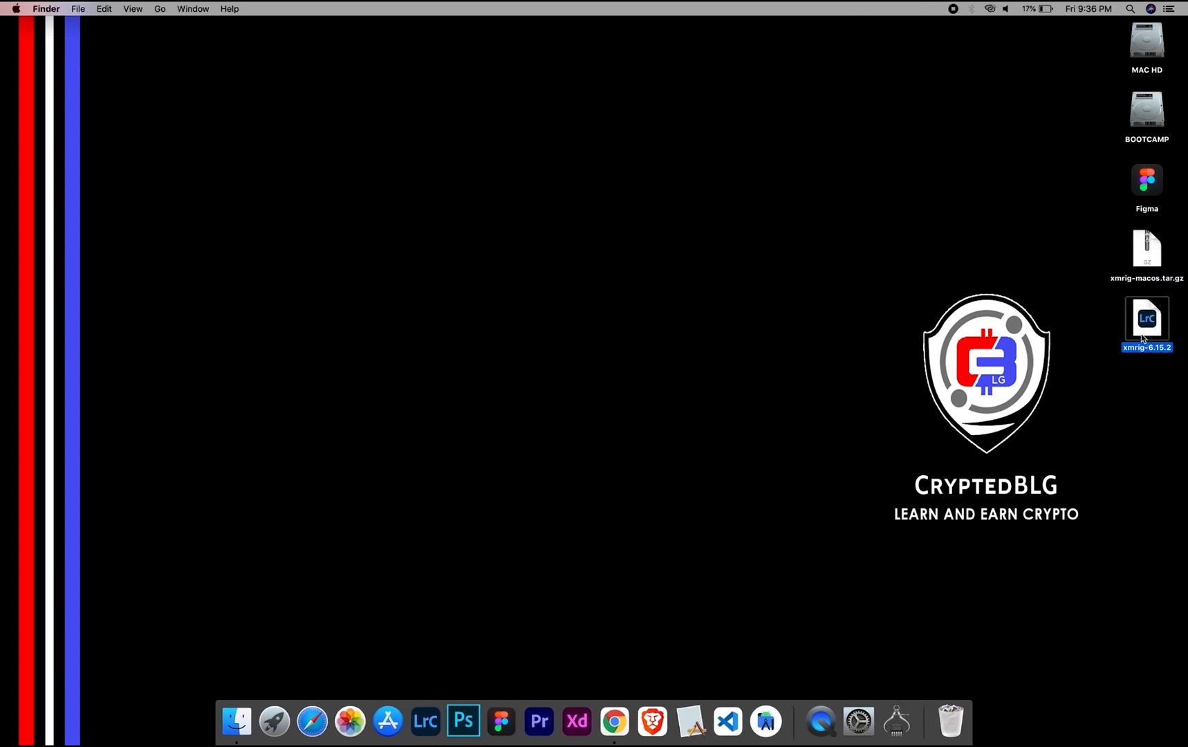
{"action": "right_click", "coordinate": [429, 175]}
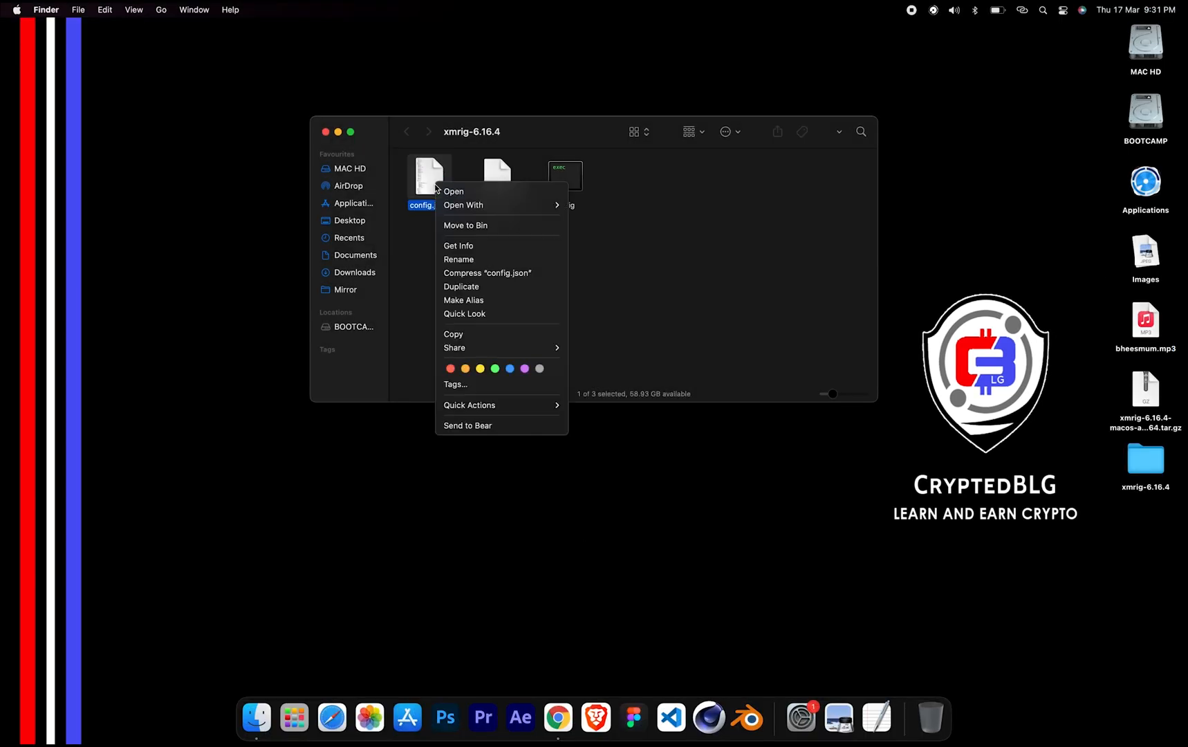
{"action": "mouse_move", "coordinate": [463, 205]}
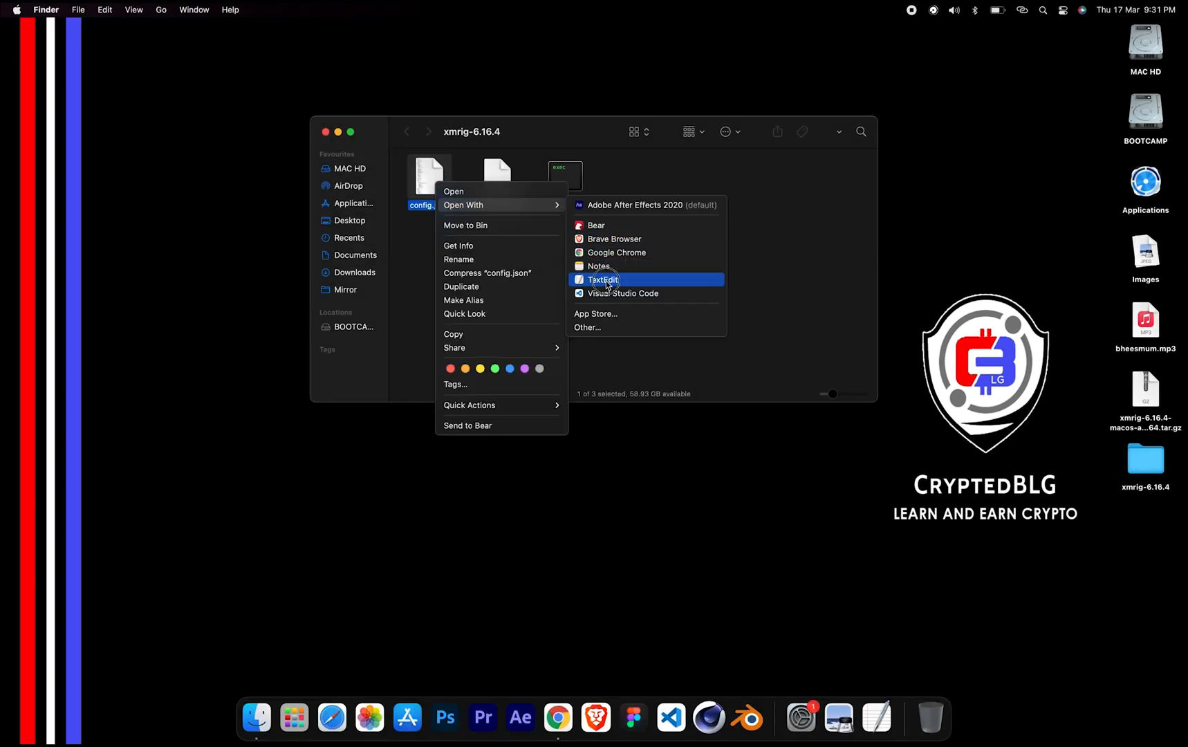
{"action": "left_click", "coordinate": [604, 280]}
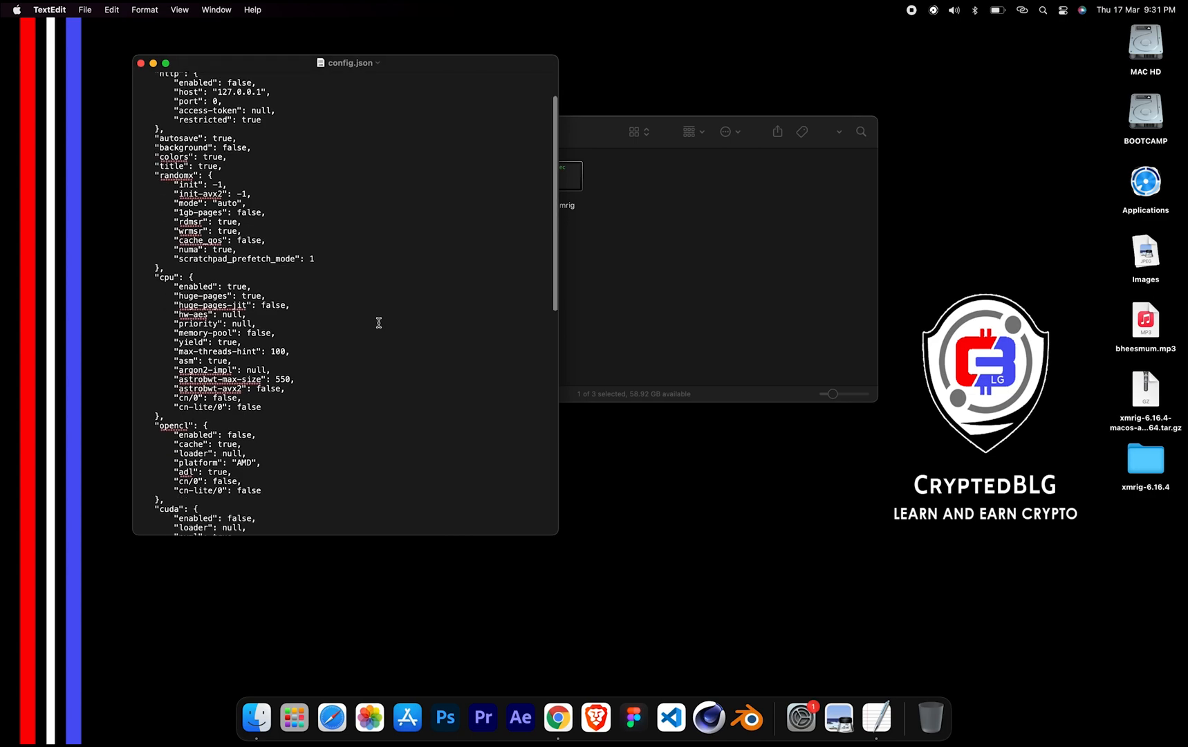
- Scroll config.json to the pools section showing url rx.unmineable.com:3333
{"action": "scroll", "scroll_direction": "down", "scroll_amount": 3}
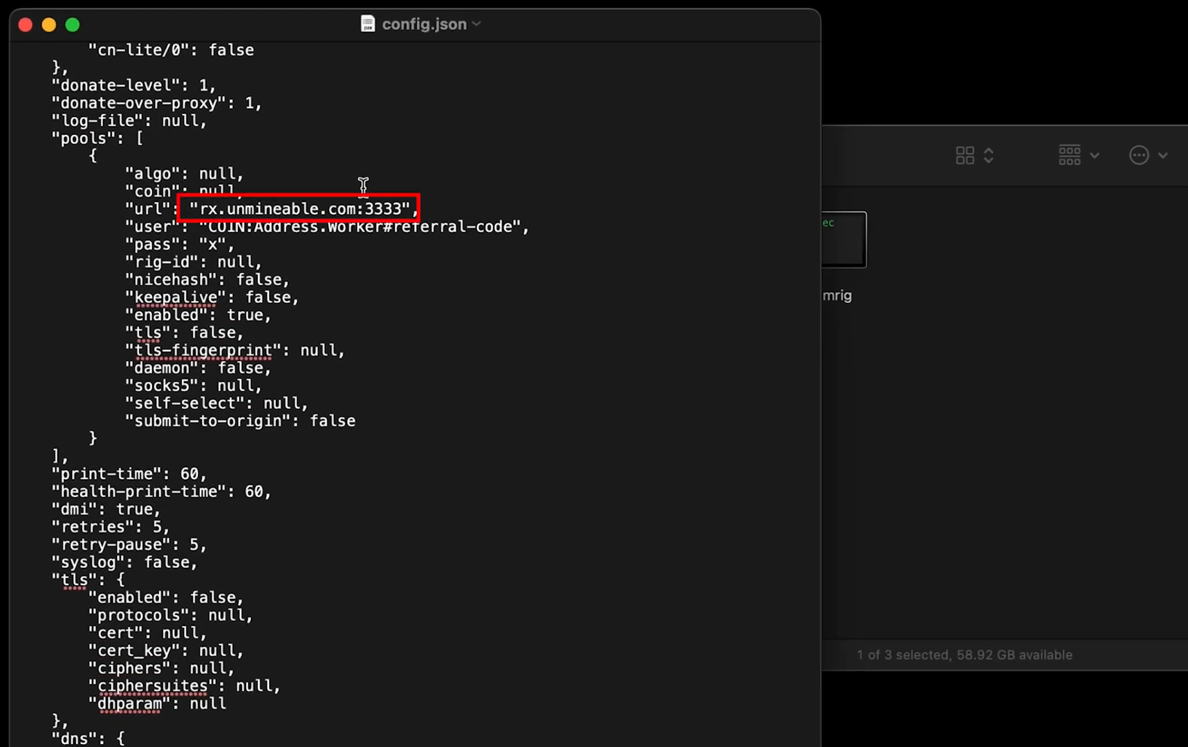
{"action": "mouse_move", "coordinate": [209, 214]}
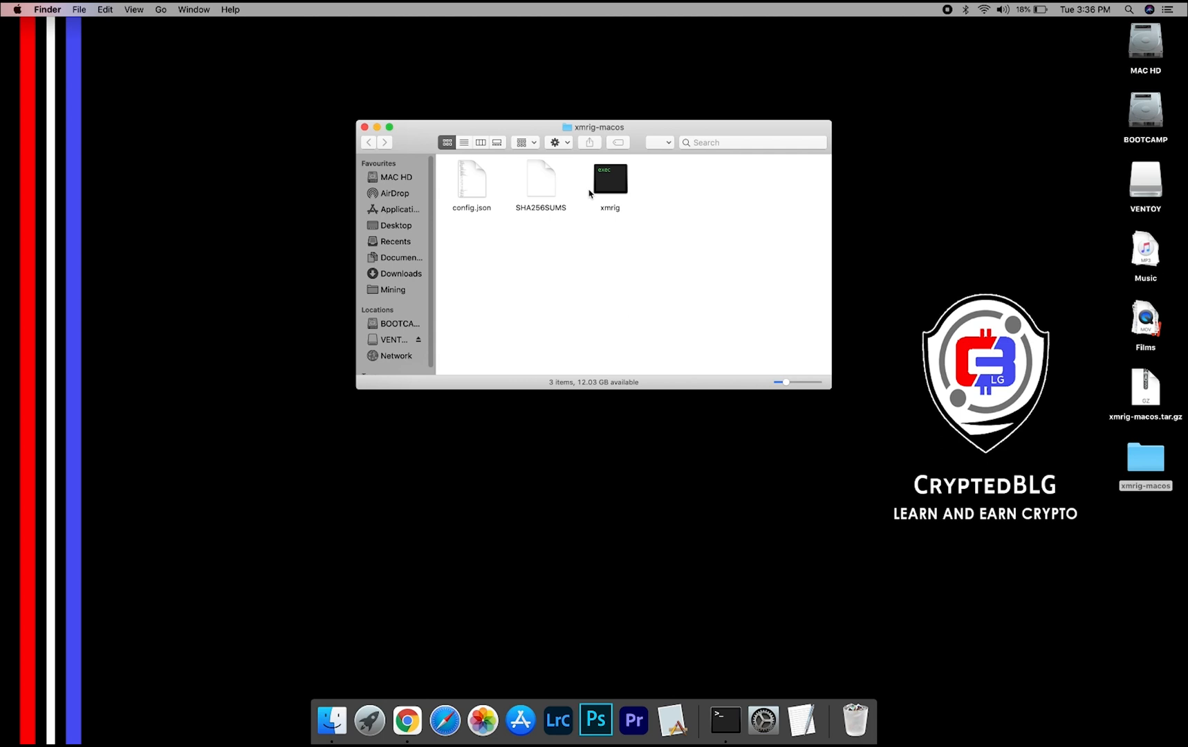
- Try launching the xmrig executable and dismiss the unidentified developer warning
{"action": "left_click", "coordinate": [608, 178]}
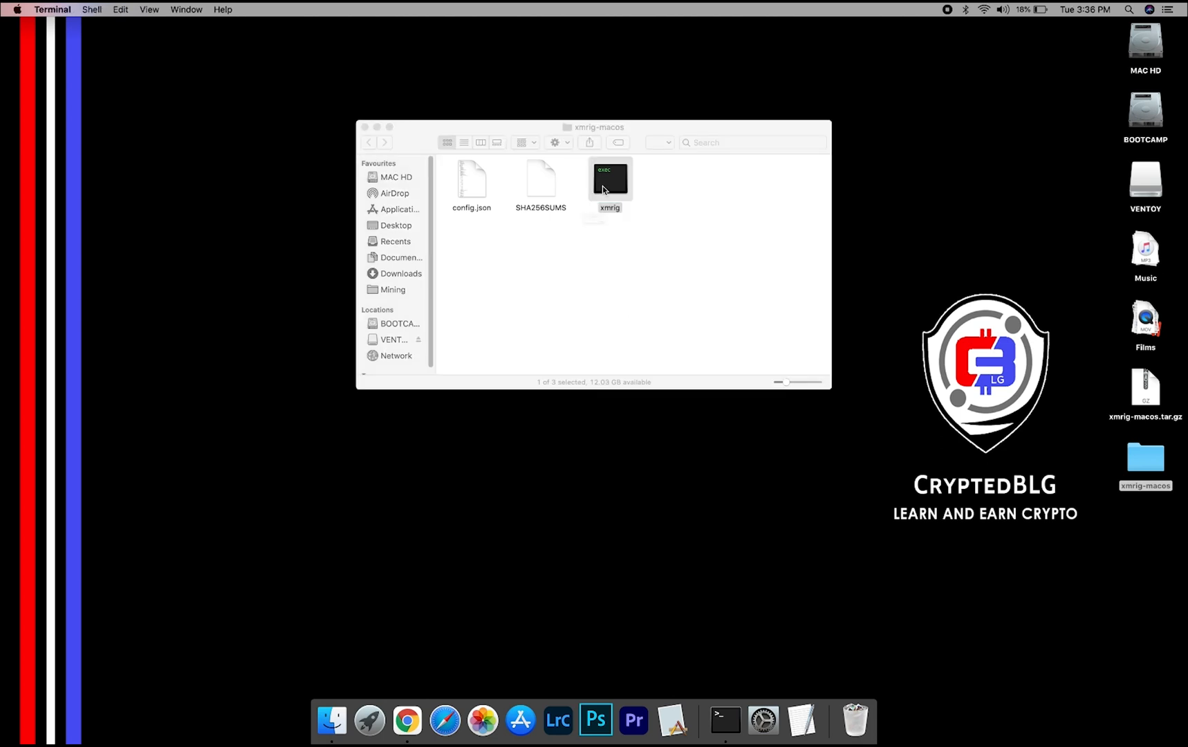
{"action": "double_click", "coordinate": [609, 178]}
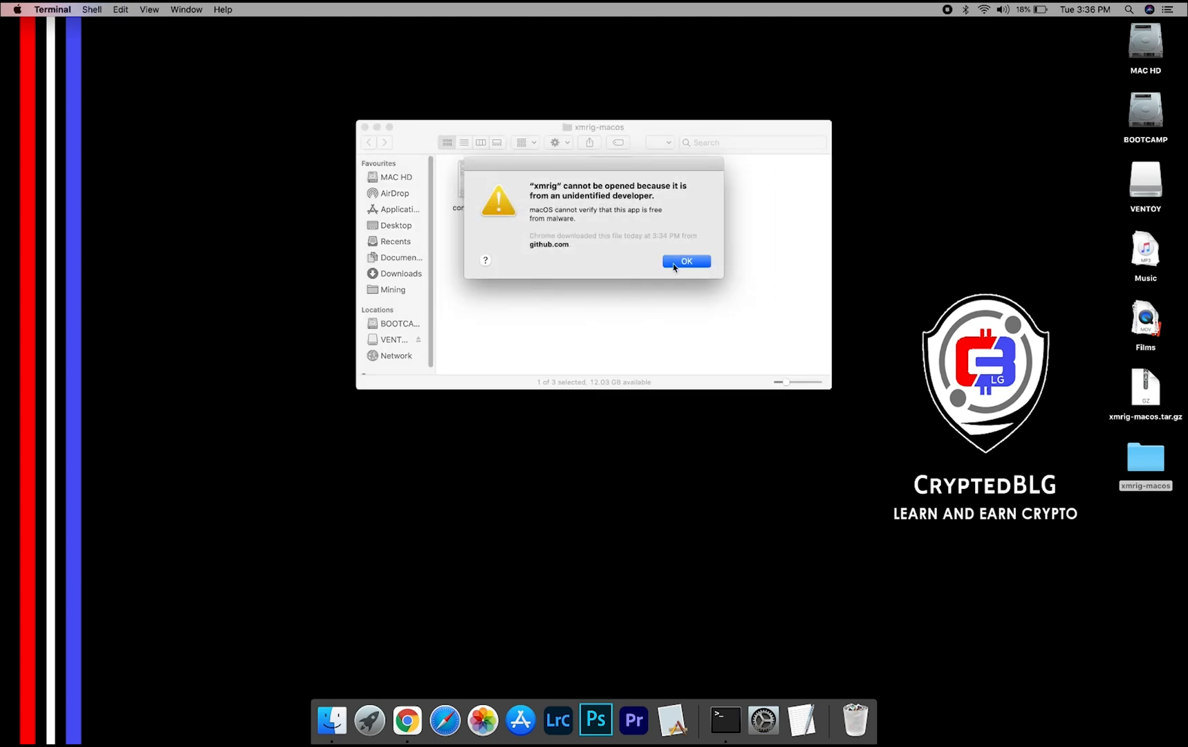
{"action": "left_click", "coordinate": [686, 261]}
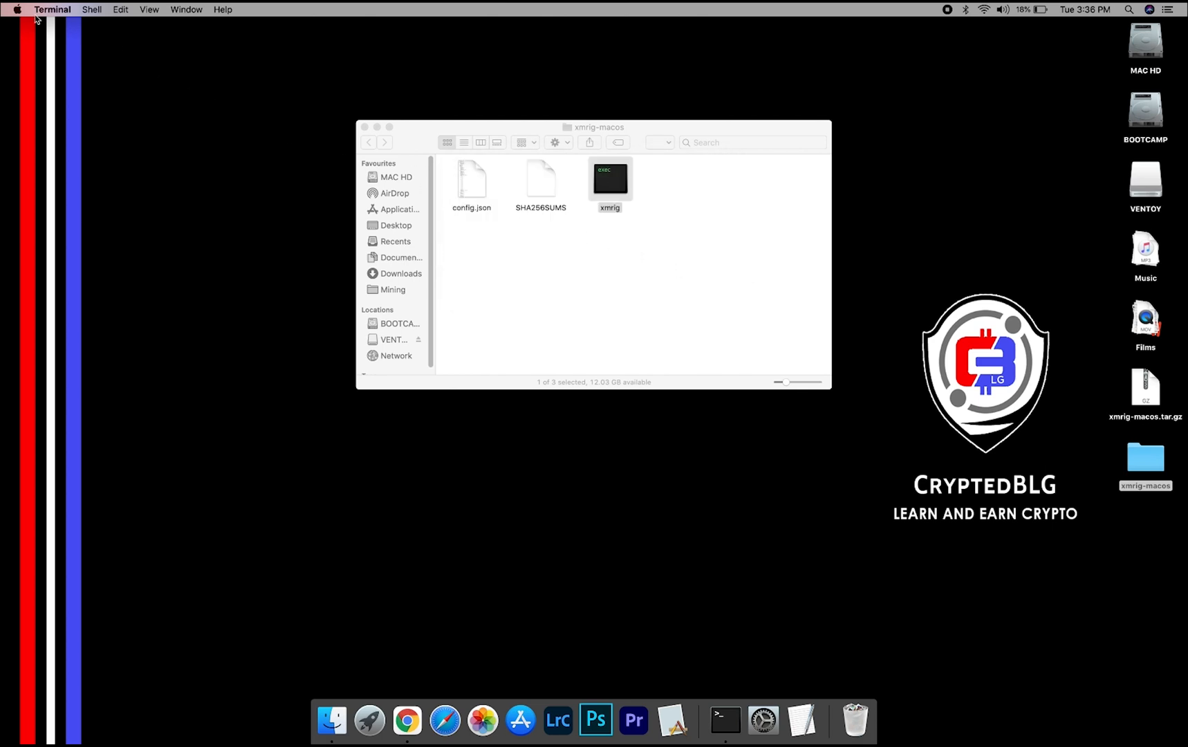
- Allow the blocked xmrig to open anyway in Security & Privacy settings
{"action": "left_click", "coordinate": [15, 10]}
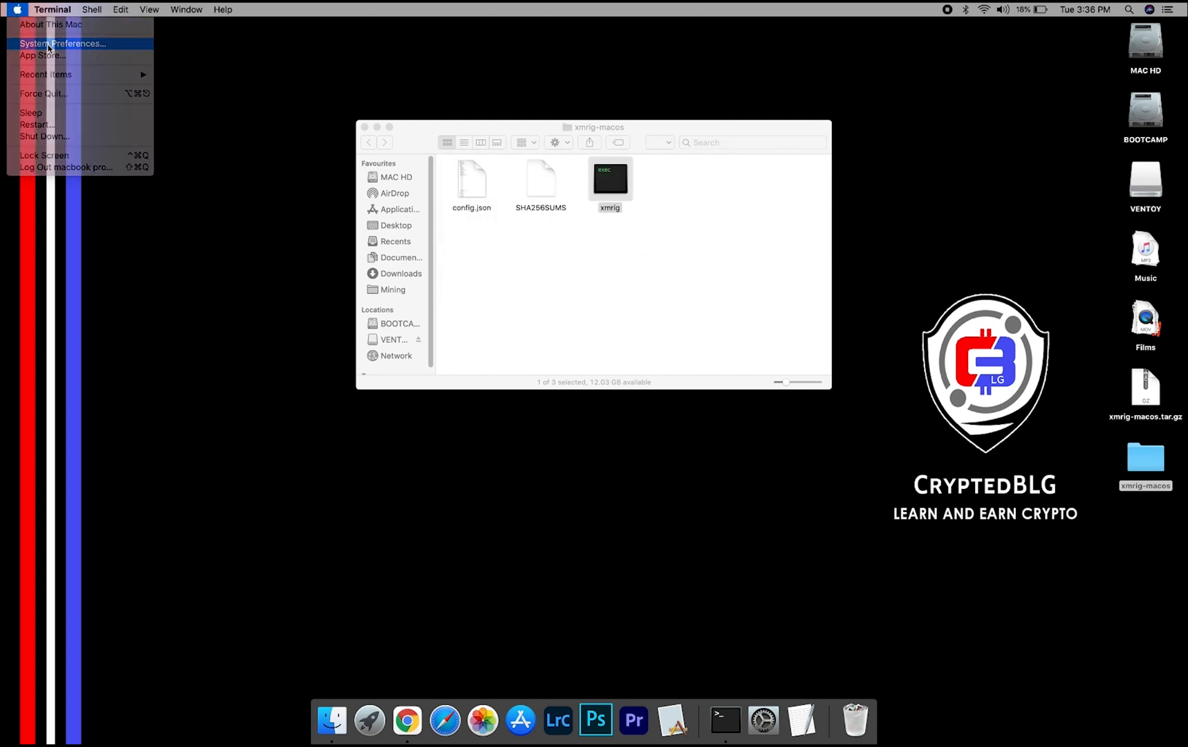
{"action": "left_click", "coordinate": [62, 43]}
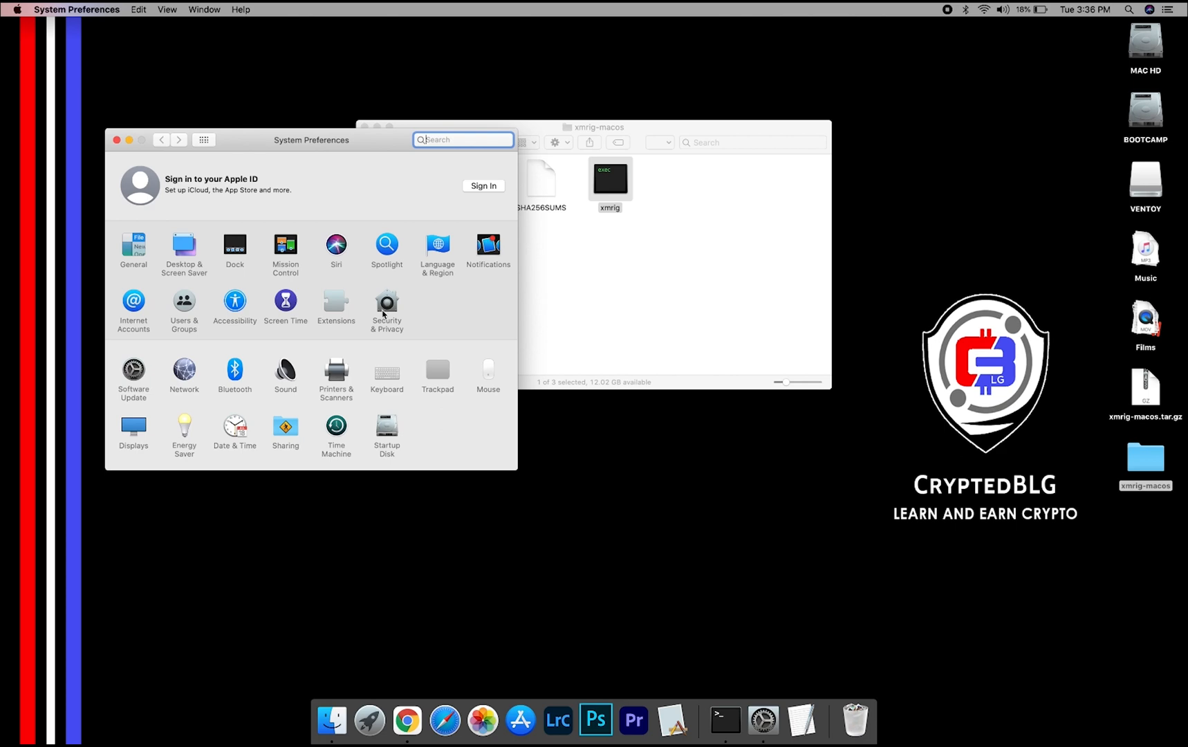
{"action": "left_click", "coordinate": [386, 304]}
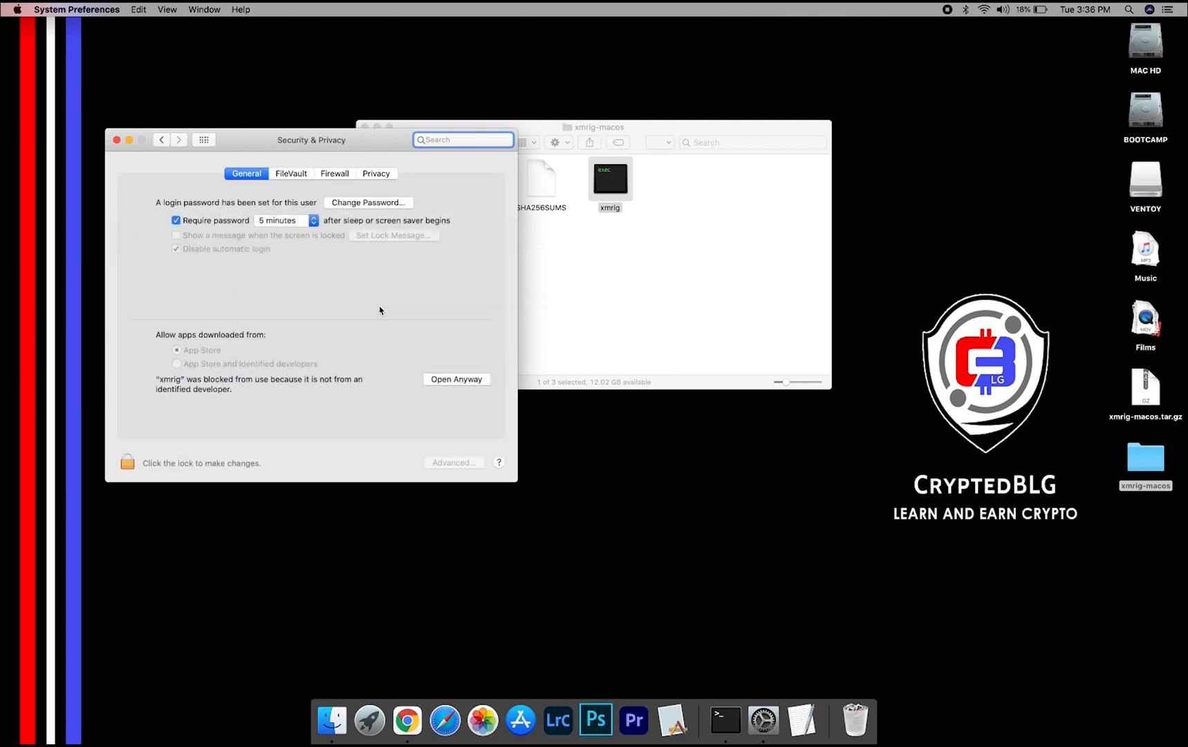
{"action": "left_click", "coordinate": [455, 379]}
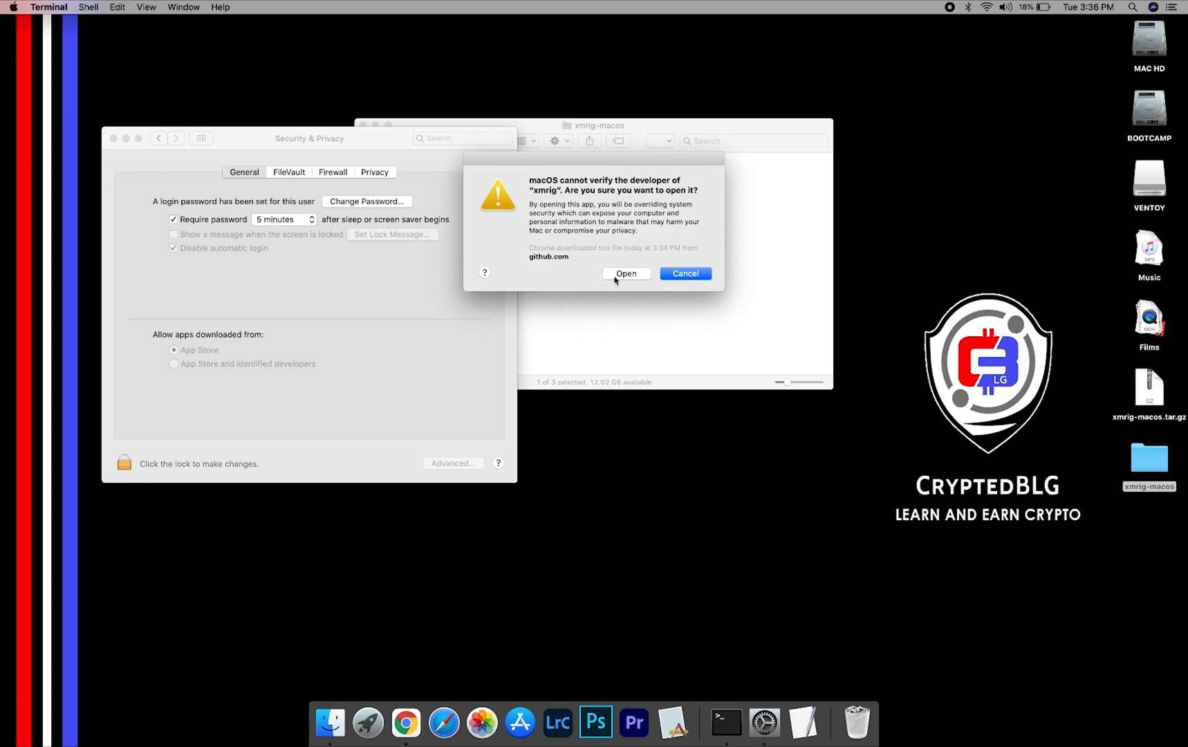
- Confirm opening xmrig so it mines in Terminal, then switch to Chrome
{"action": "left_click", "coordinate": [627, 274]}
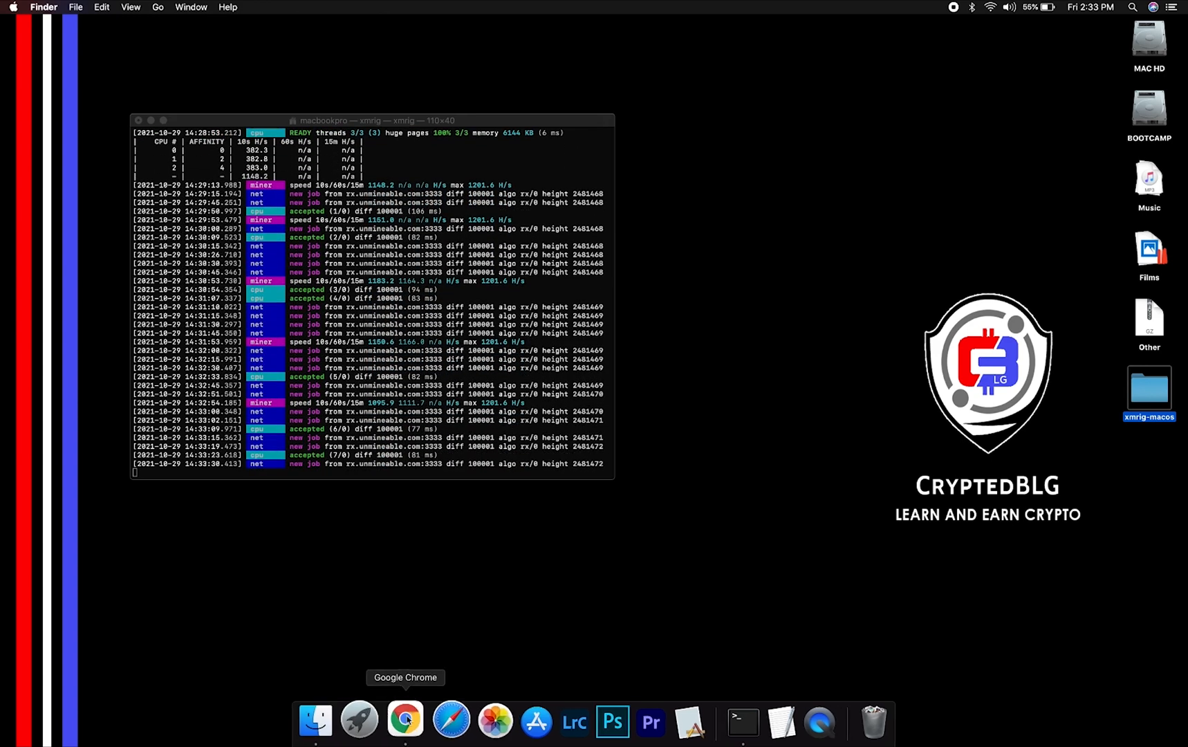
{"action": "left_click", "coordinate": [406, 718]}
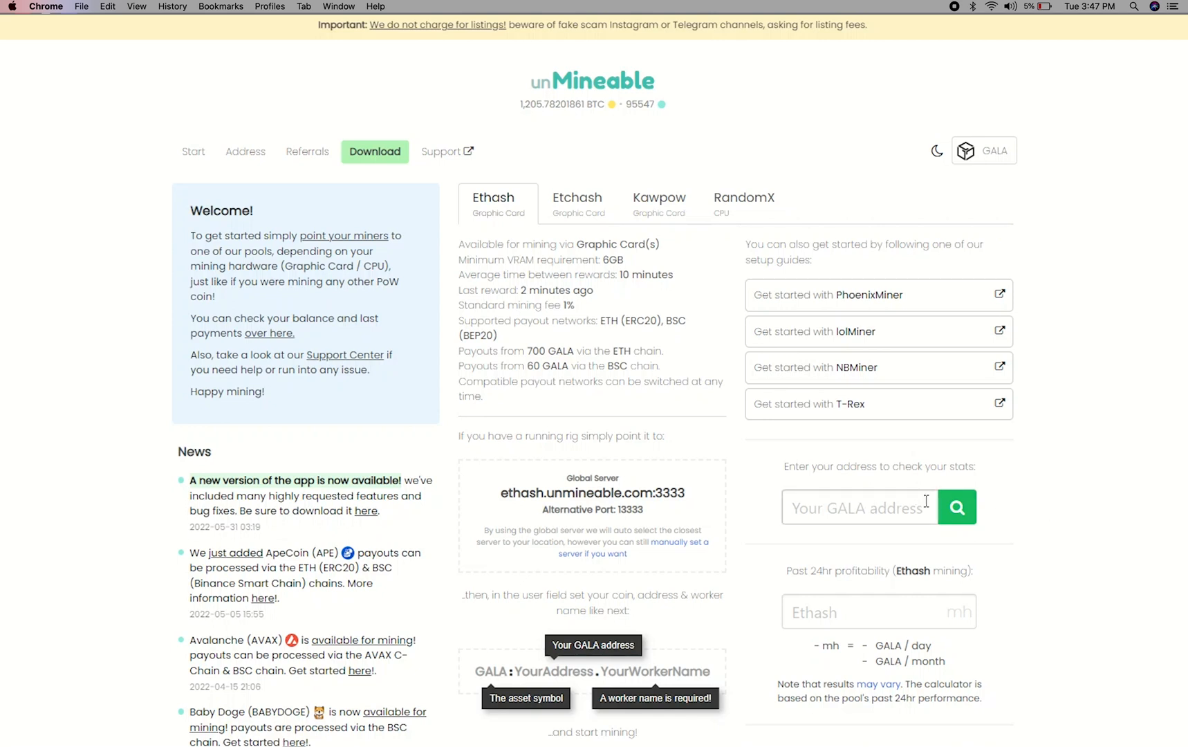
- Look up unMineable stats for the pasted GALA wallet address
{"action": "type", "text": "9c1214db7b97a5d7"}
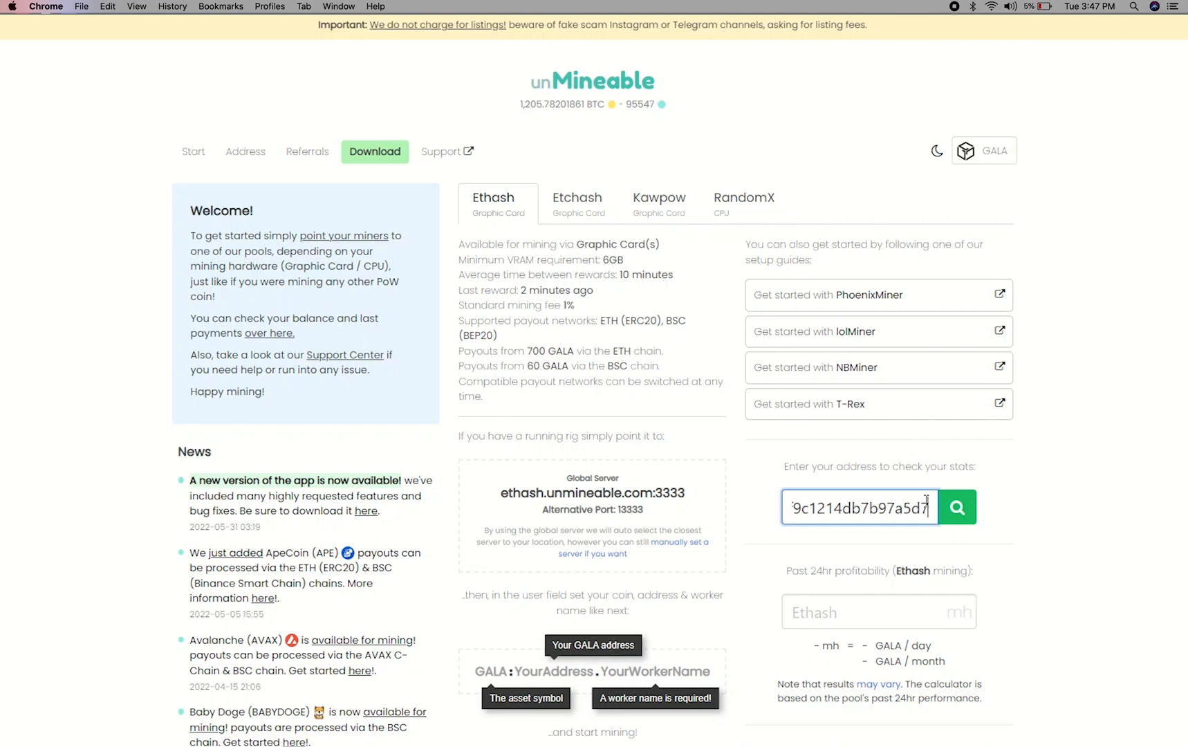
{"action": "left_click", "coordinate": [957, 506]}
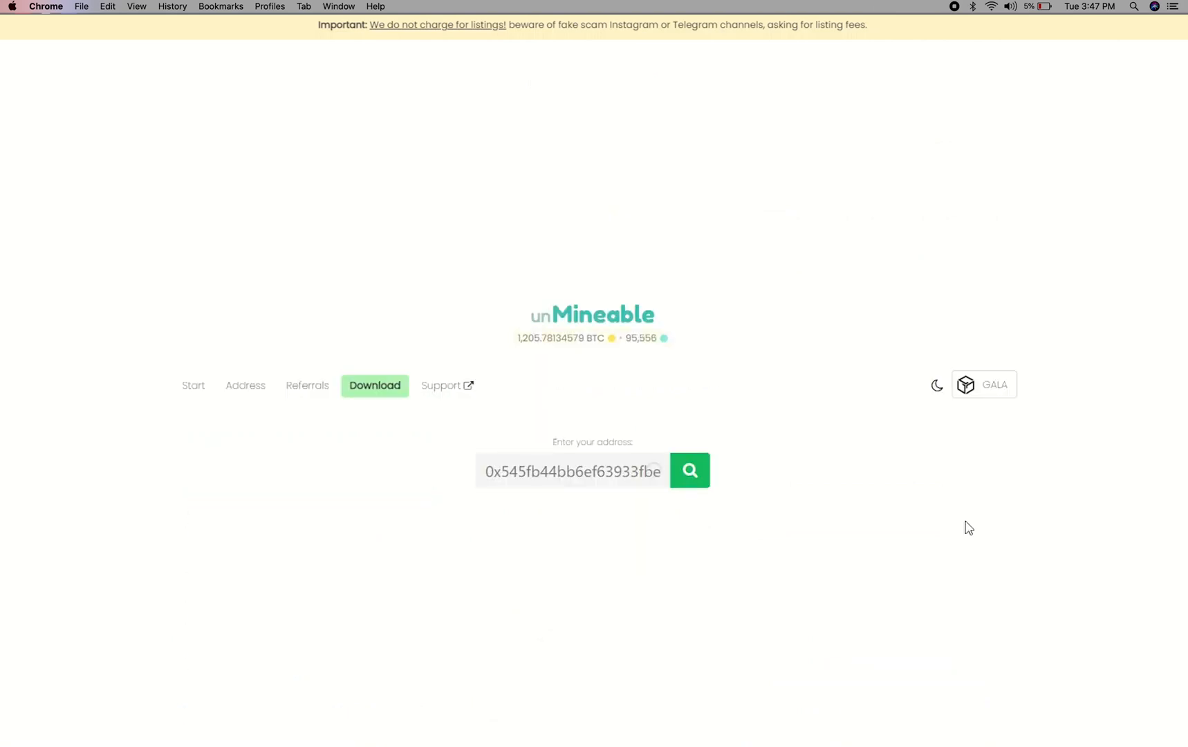
{"action": "left_click", "coordinate": [688, 470]}
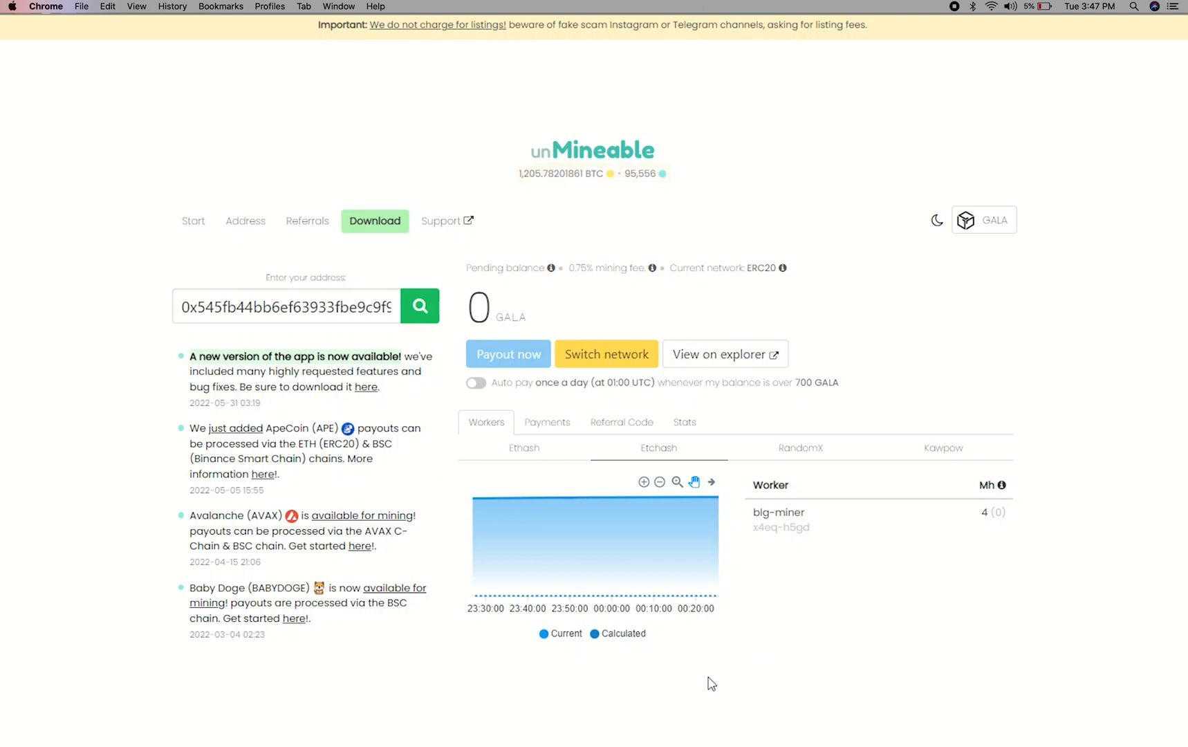
- Review Payments, Referral Code and Stats, then enable automatic daily payouts
{"action": "left_click", "coordinate": [548, 422]}
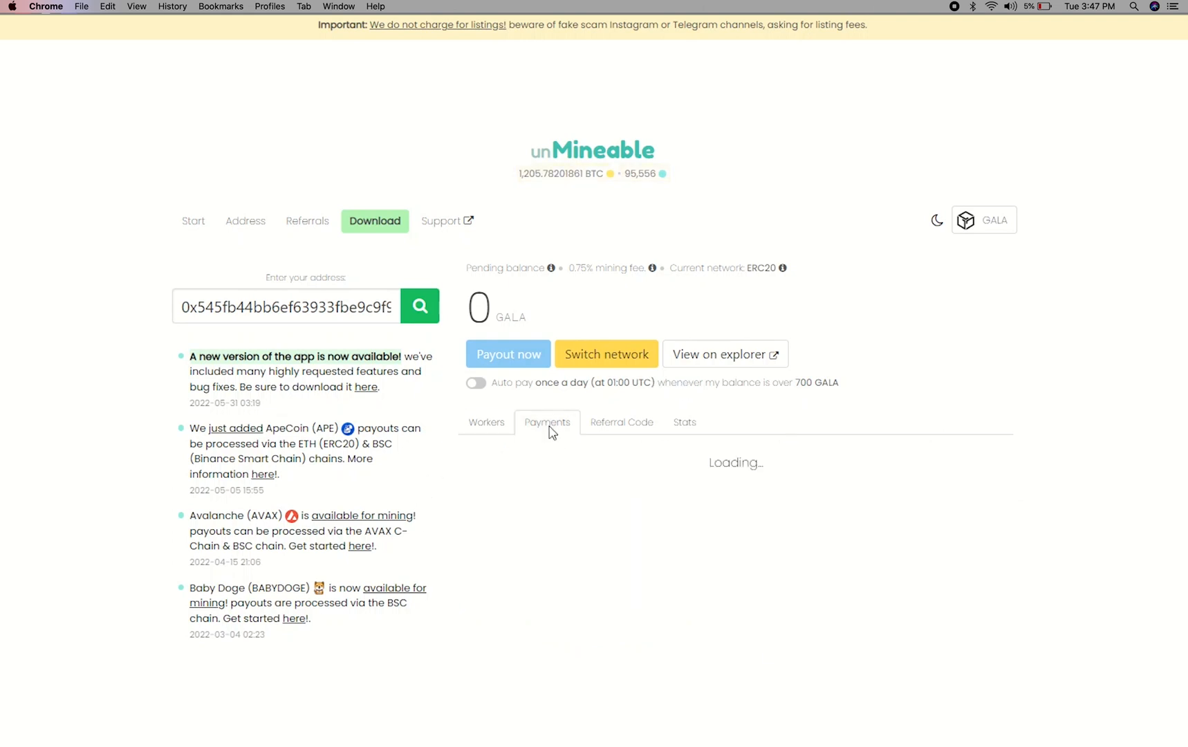
{"action": "left_click", "coordinate": [622, 422]}
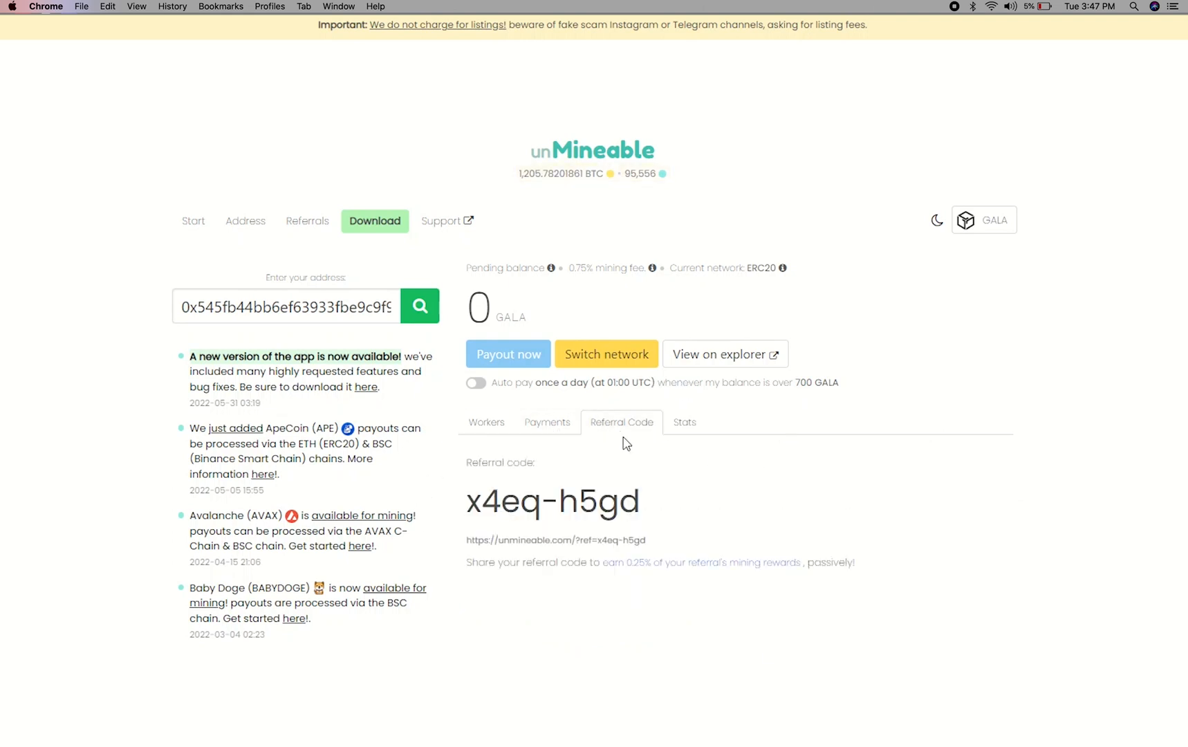
{"action": "left_click", "coordinate": [683, 422]}
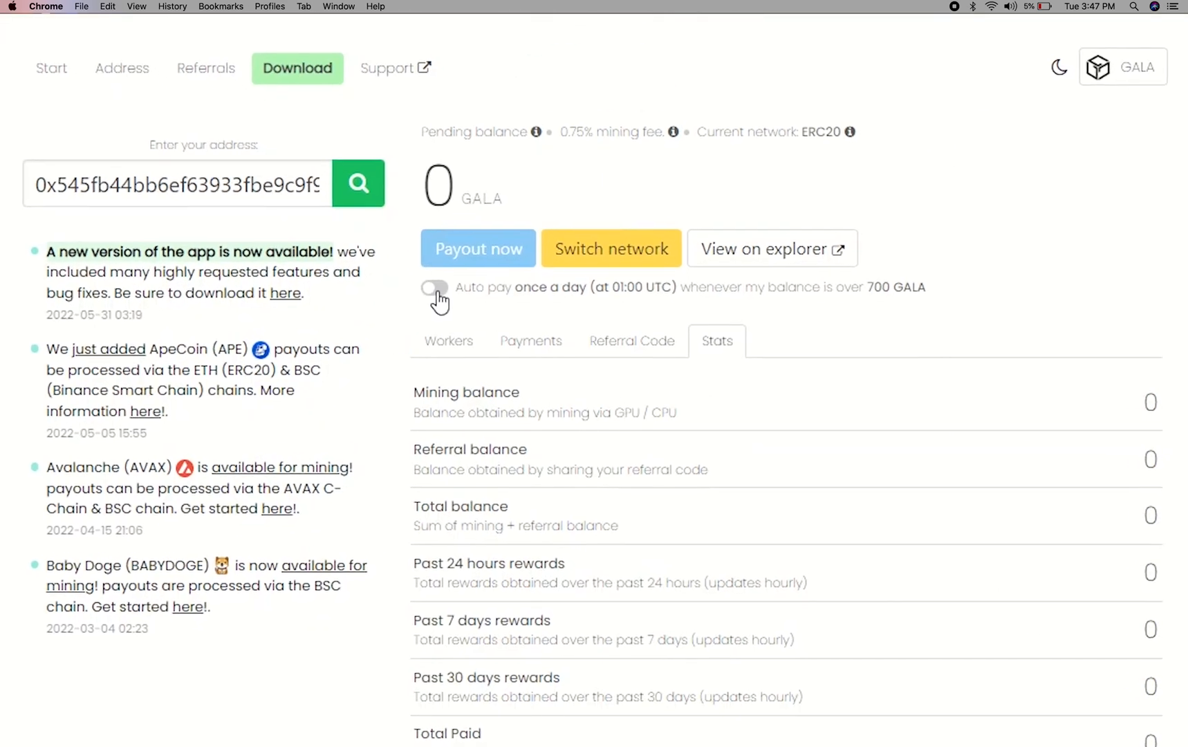
{"action": "left_click", "coordinate": [433, 289]}
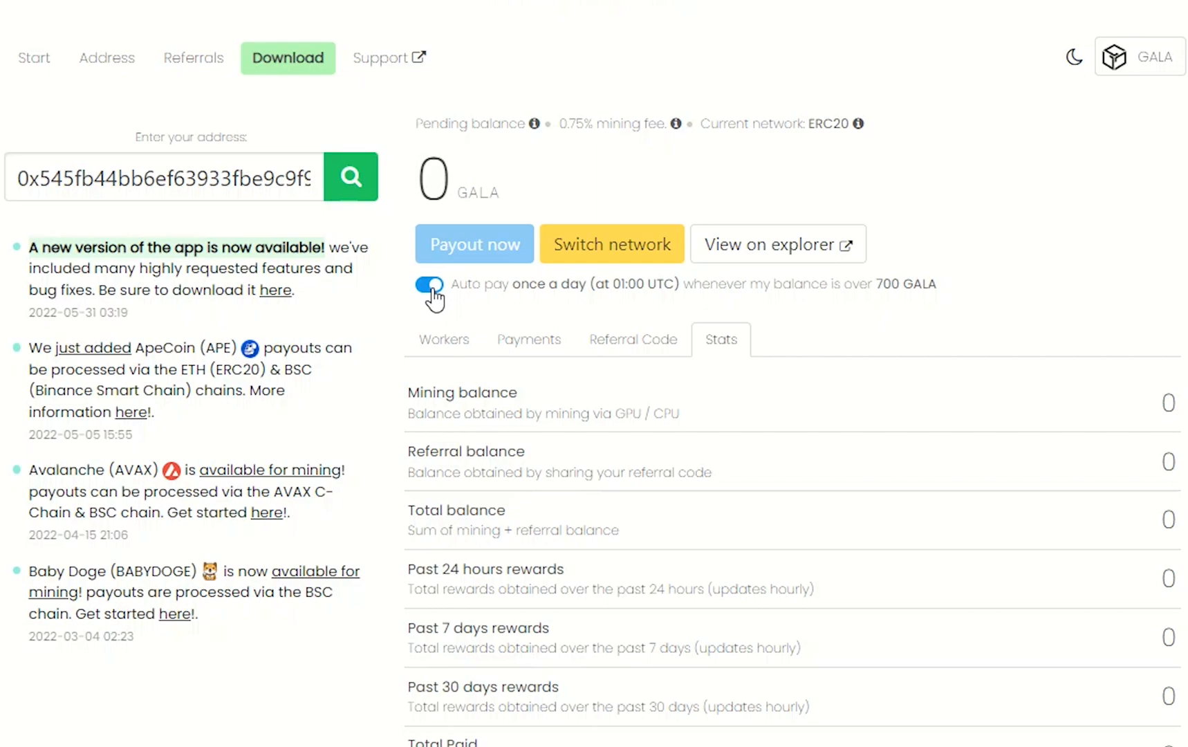